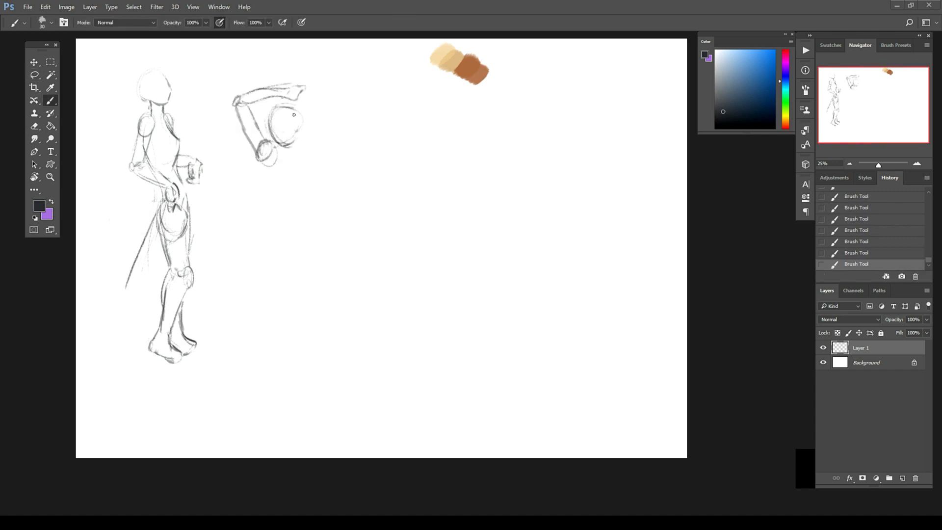
Sketch the torso and raised arms of a second standing figure beside the first
drag(283, 120, 291, 283)
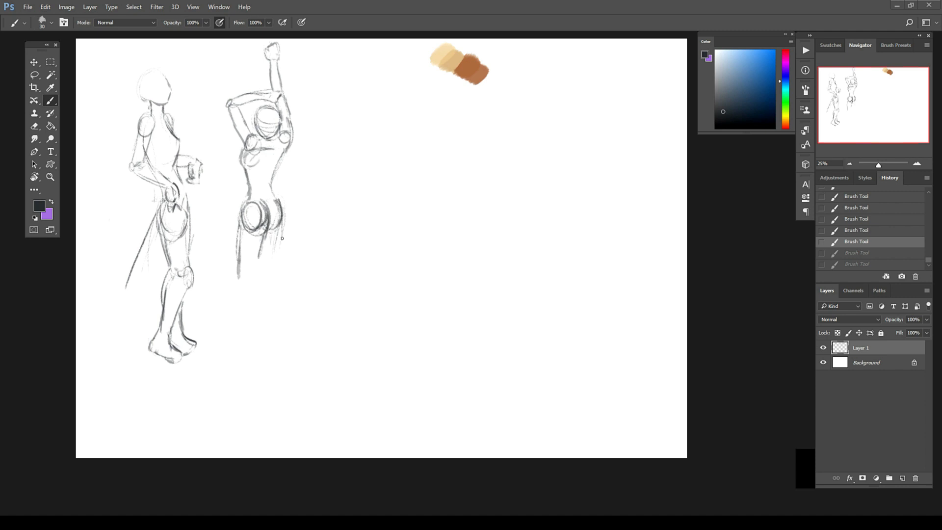
drag(258, 240, 295, 357)
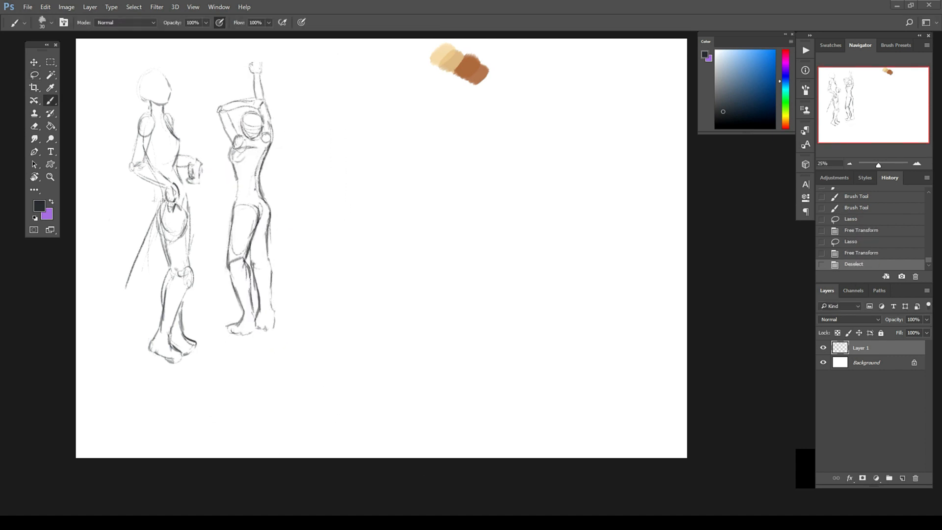
Shade the figures in soft grey, then paint warm skin colour over the left figure
drag(156, 84, 138, 144)
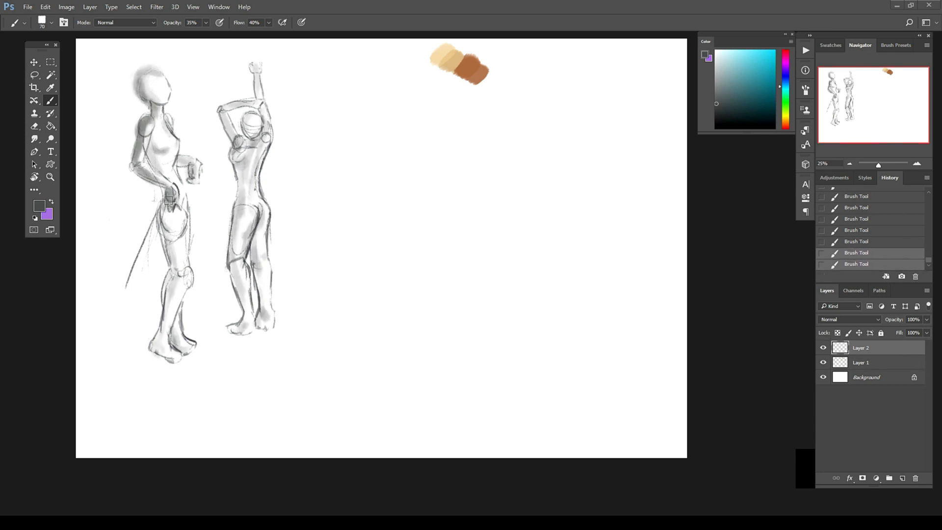
drag(168, 201, 237, 235)
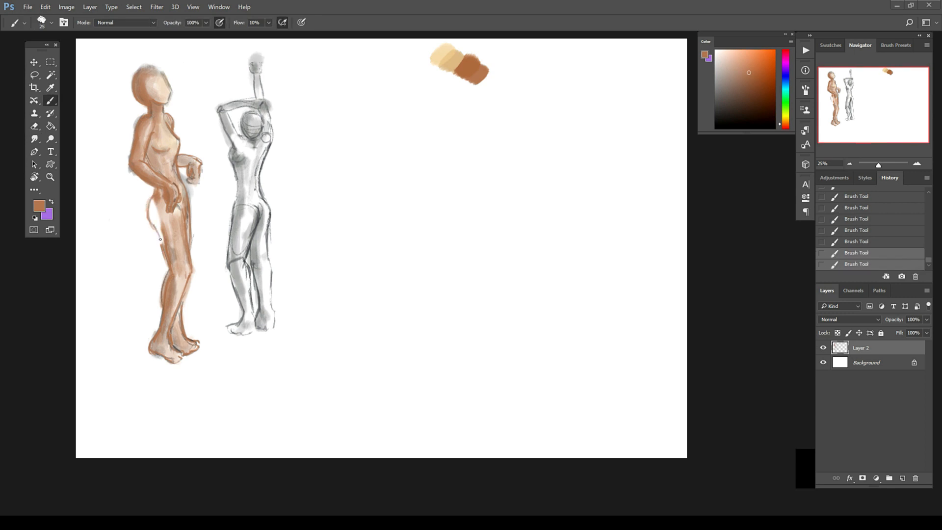
Add lighter highlights, sample a darker brown, and blend darker tones into the painted figure
drag(168, 199, 175, 361)
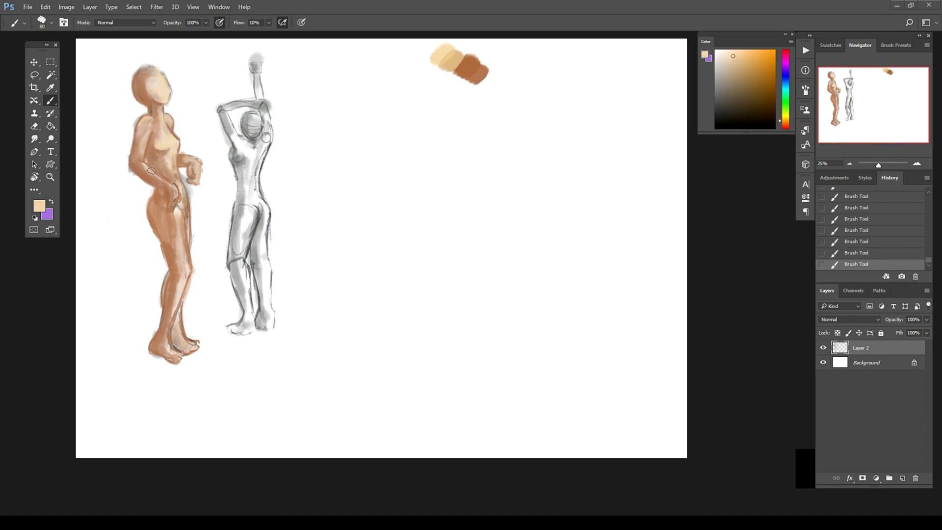
click(754, 73)
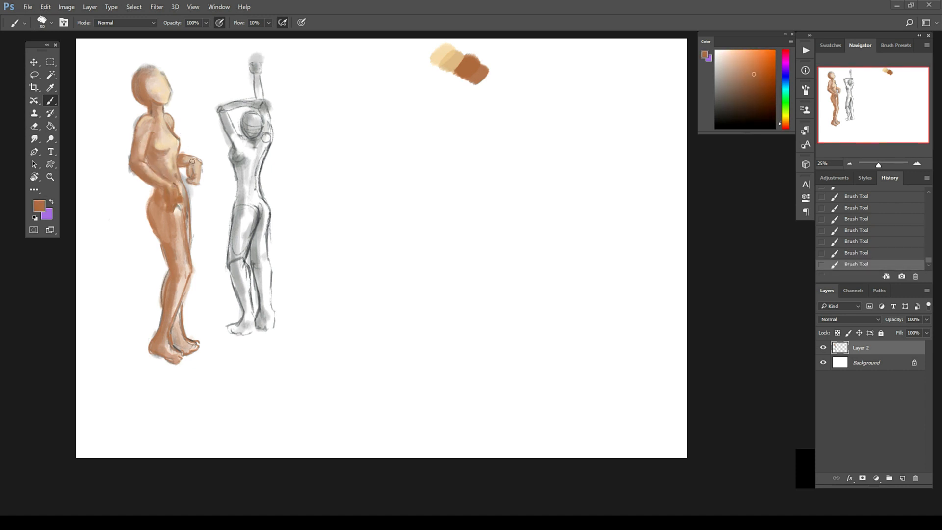
drag(192, 161, 175, 275)
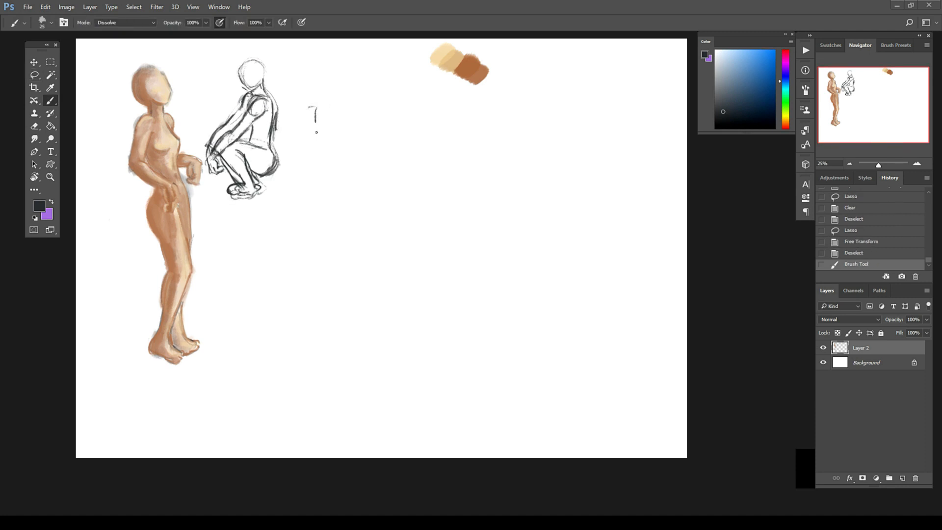
Sketch new gesture figures below the top row, including a cross-legged seated pose
drag(309, 120, 558, 130)
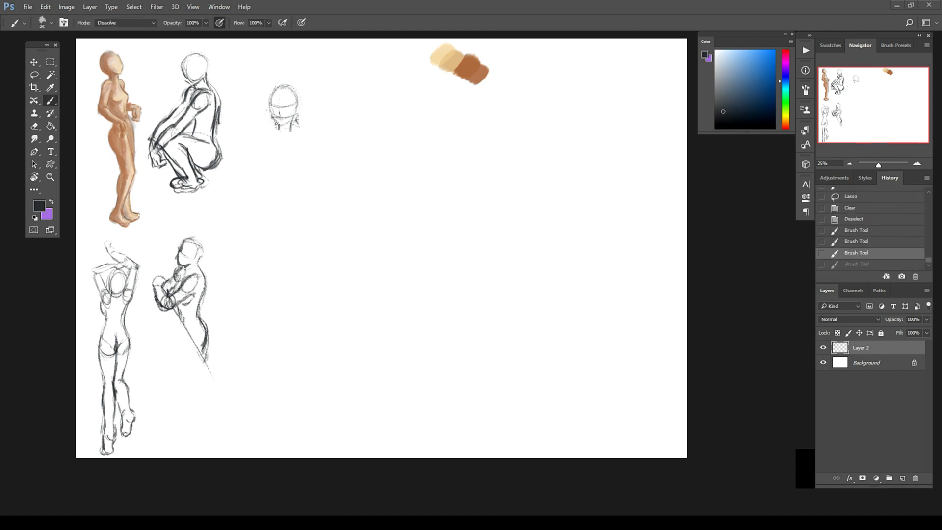
drag(264, 102, 294, 193)
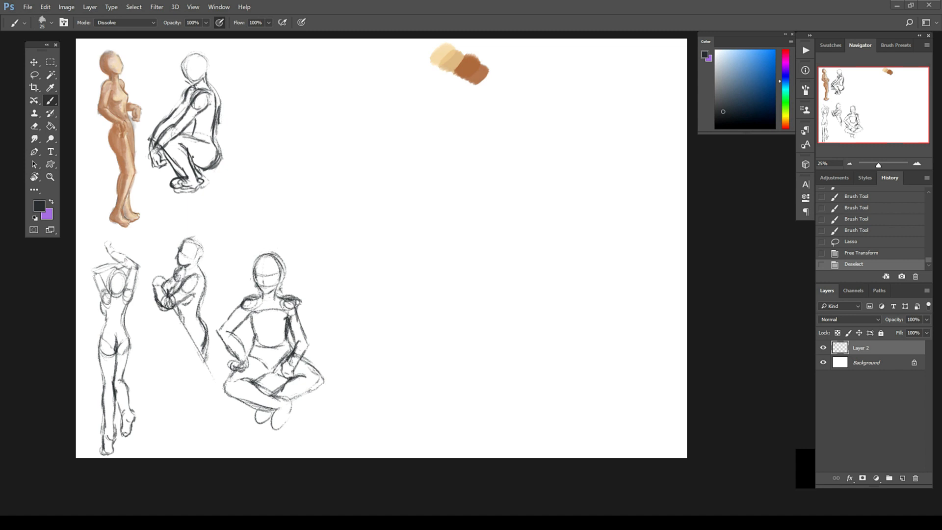
Sketch a standing figure with one hand behind its head for the top row
click(34, 75)
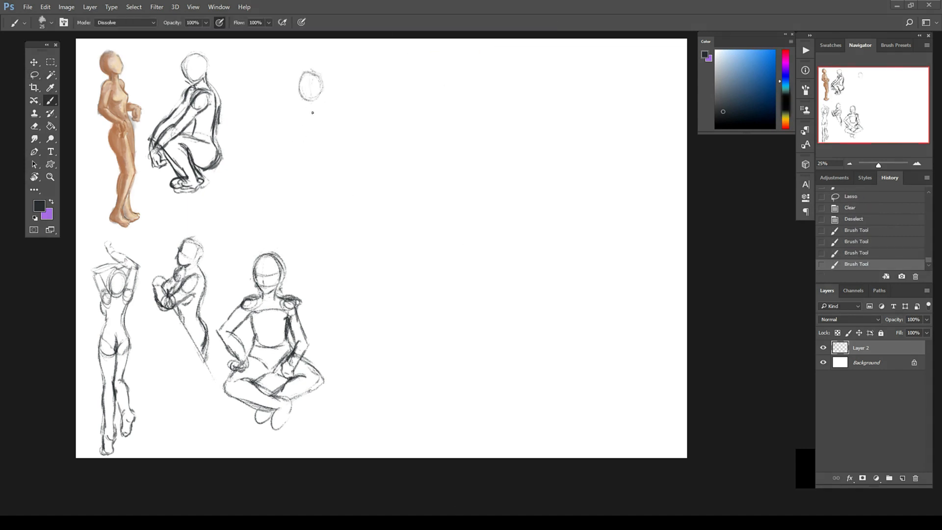
drag(300, 99, 325, 142)
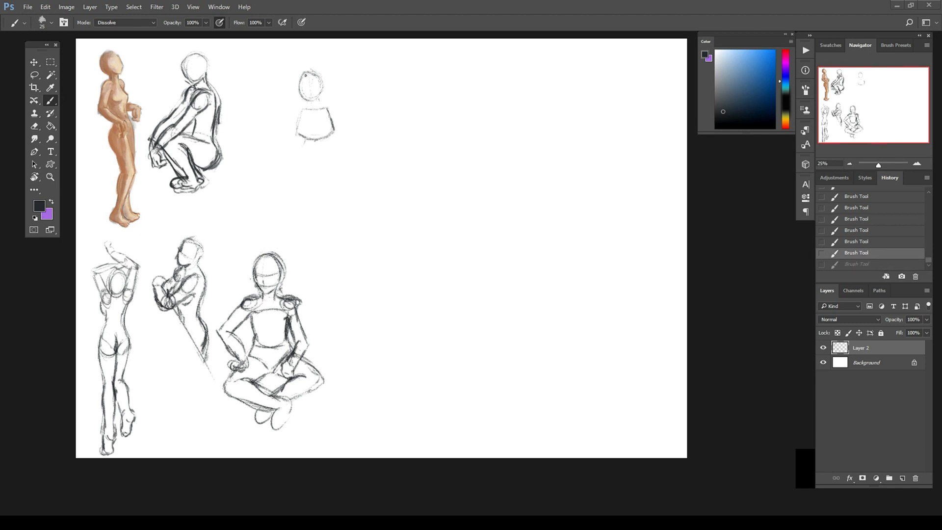
drag(327, 84, 361, 126)
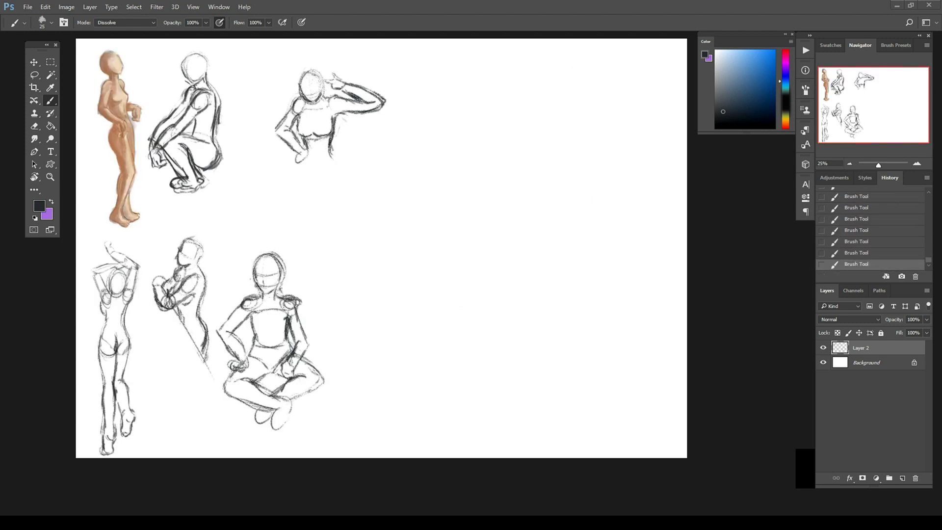
drag(312, 144, 361, 271)
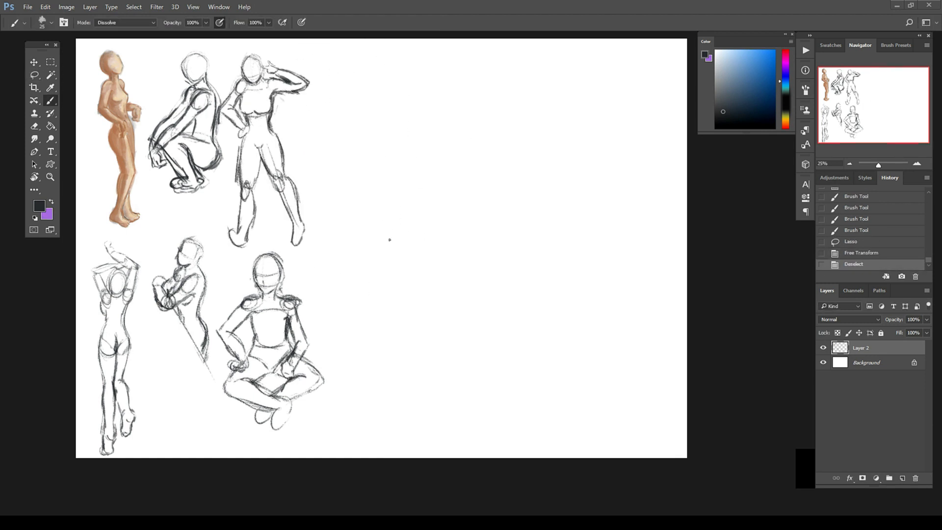
Start the head and torso of the reclining figure along the bottom
drag(346, 189, 370, 229)
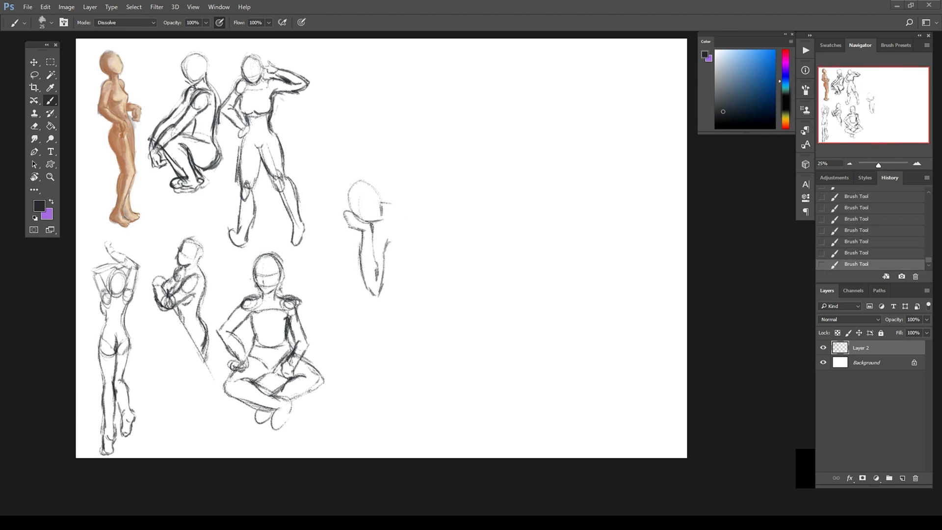
click(856, 219)
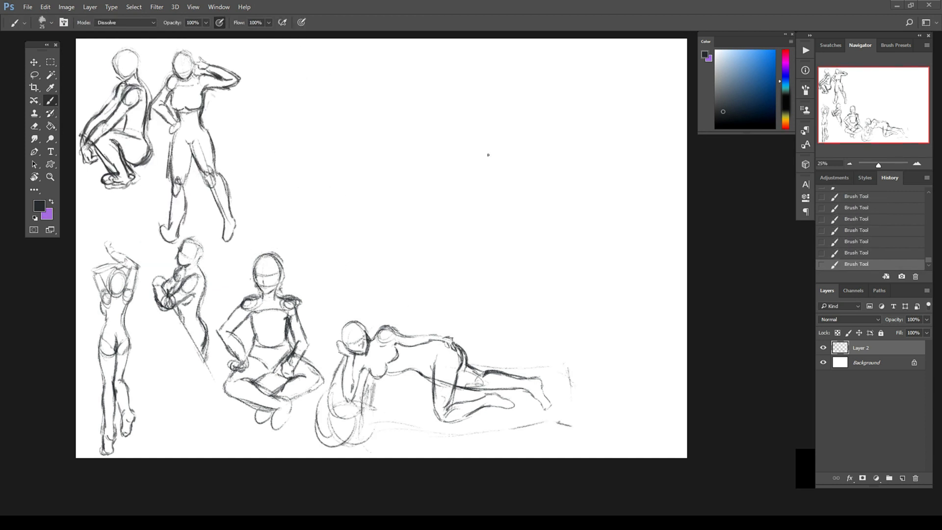
Sketch a slim standing figure with an arm across its body in the top row
drag(373, 360, 433, 360)
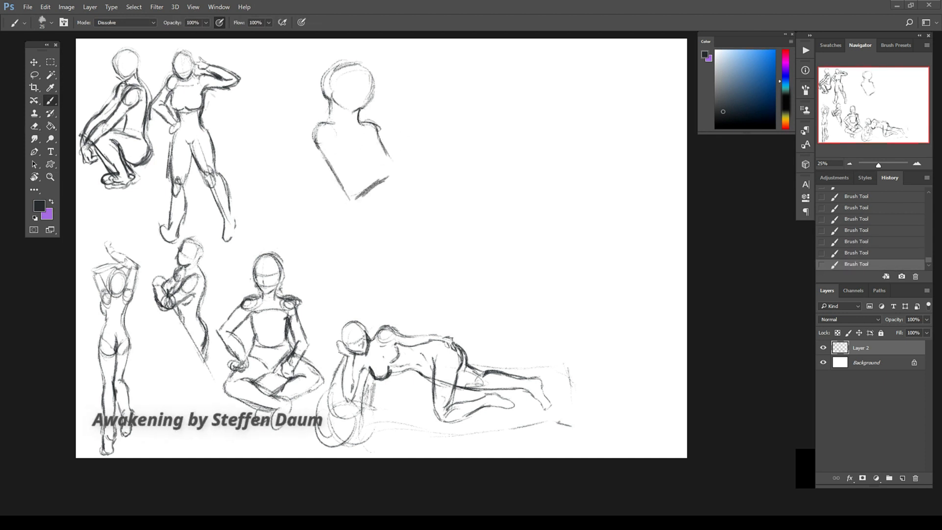
drag(351, 108, 397, 174)
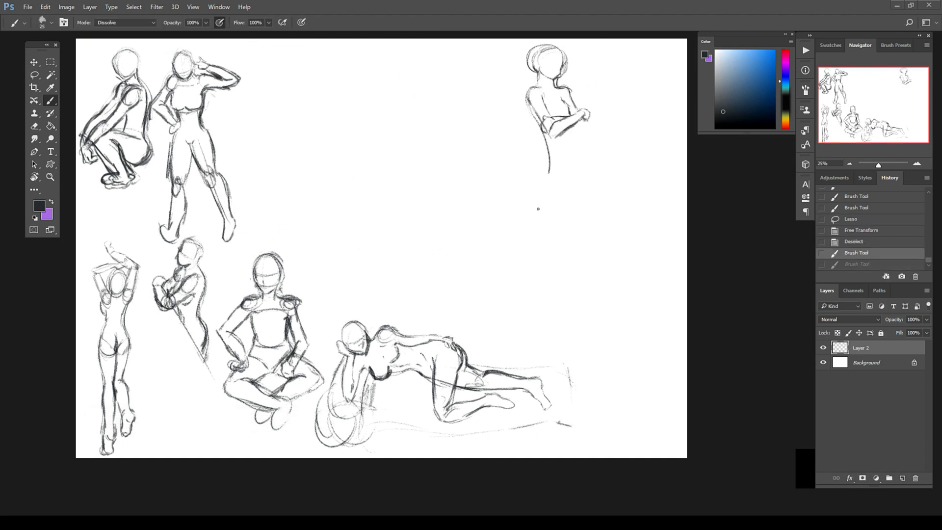
drag(547, 96, 552, 126)
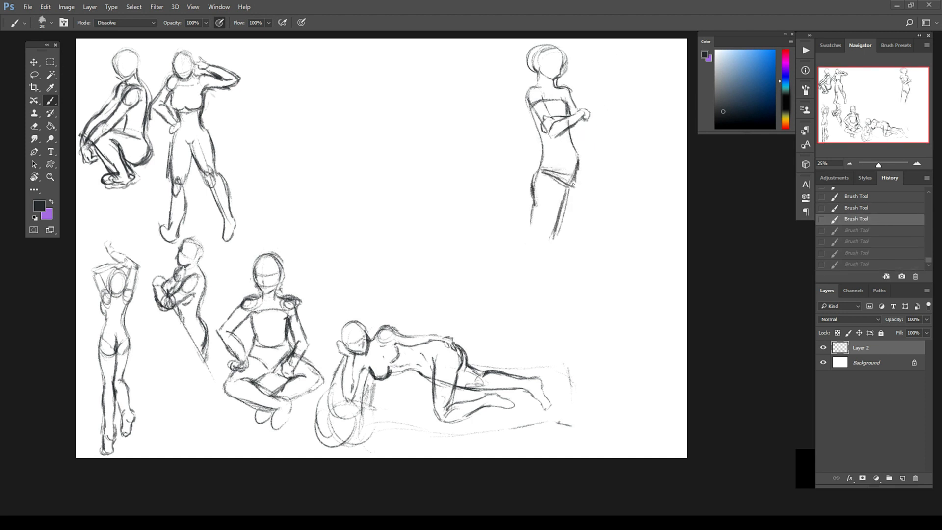
Sketch the lunging figure with outstretched arm and draw its legs
drag(540, 181, 523, 318)
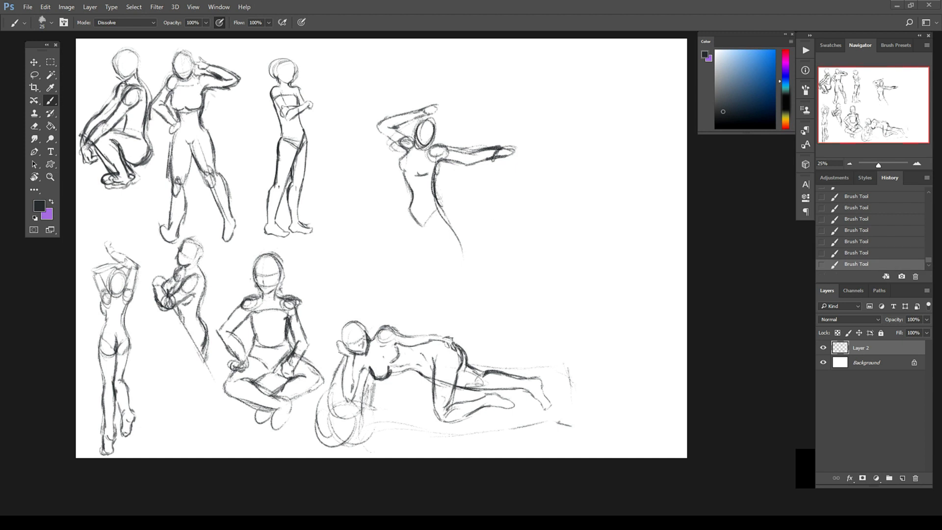
drag(409, 138, 467, 248)
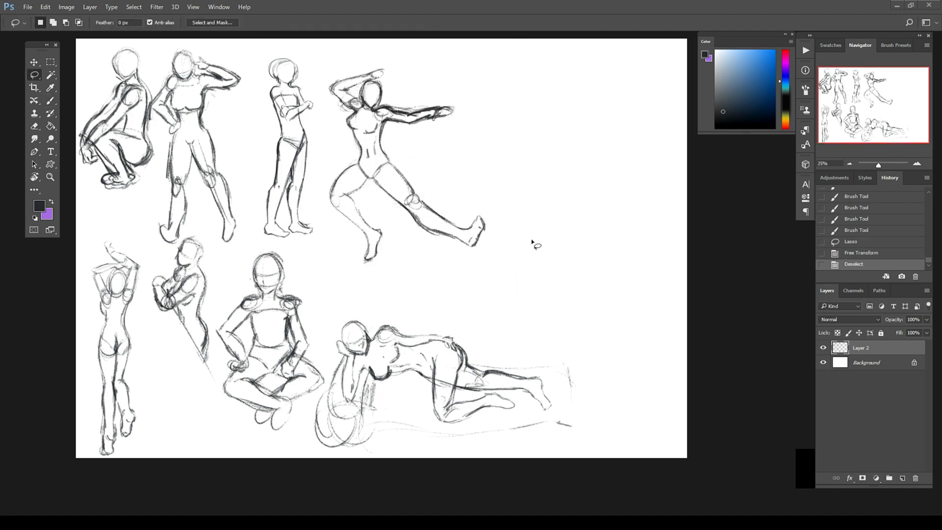
Erase stray marks and enlarge the standing profile figure at the bottom right
click(50, 100)
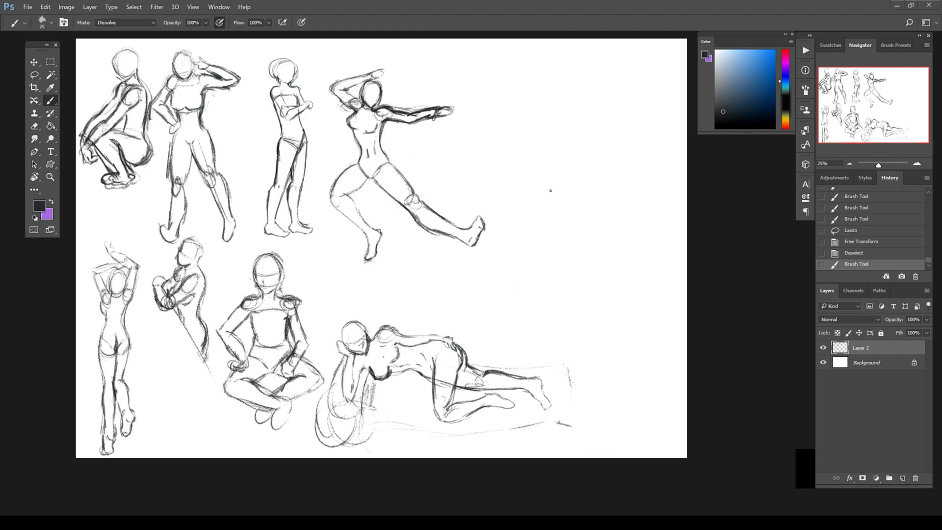
drag(532, 76, 544, 102)
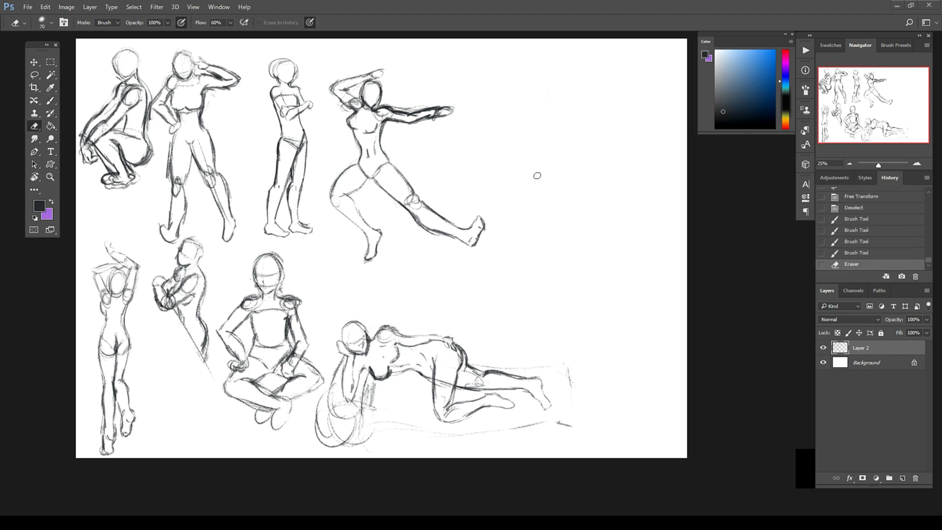
drag(595, 156, 568, 312)
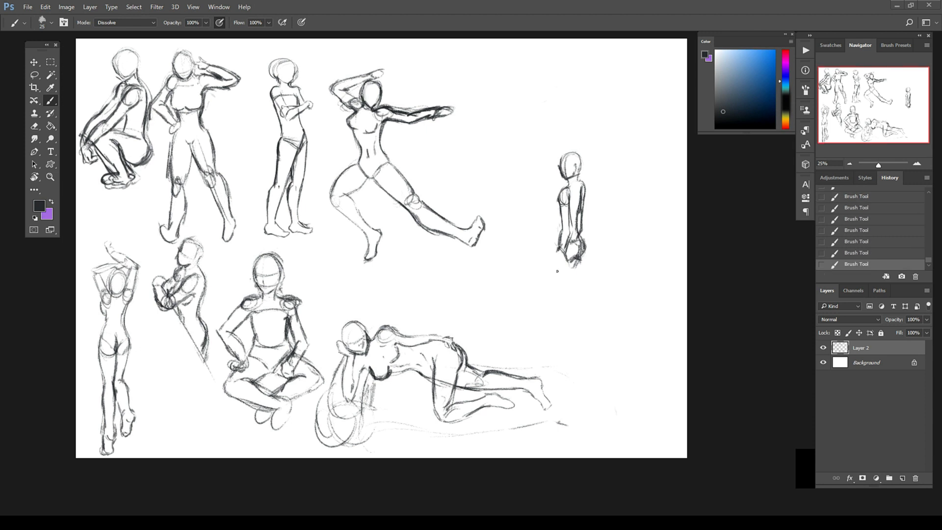
drag(568, 246, 568, 348)
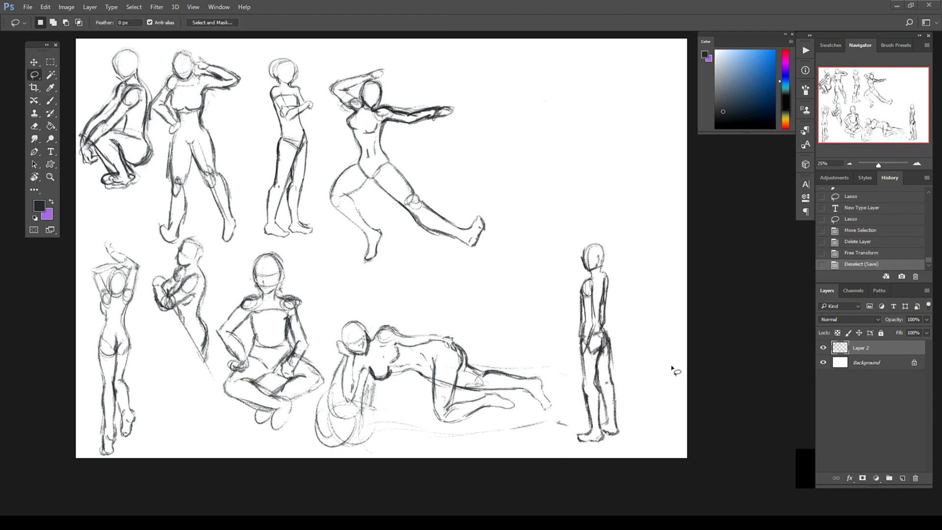
Sketch a kneeling figure's head, body and legs at the top right
click(50, 100)
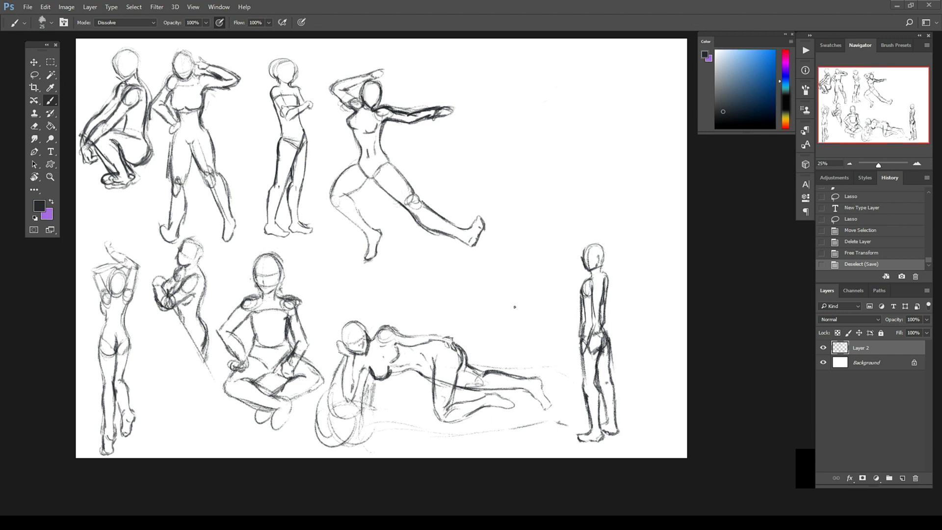
drag(518, 79, 518, 108)
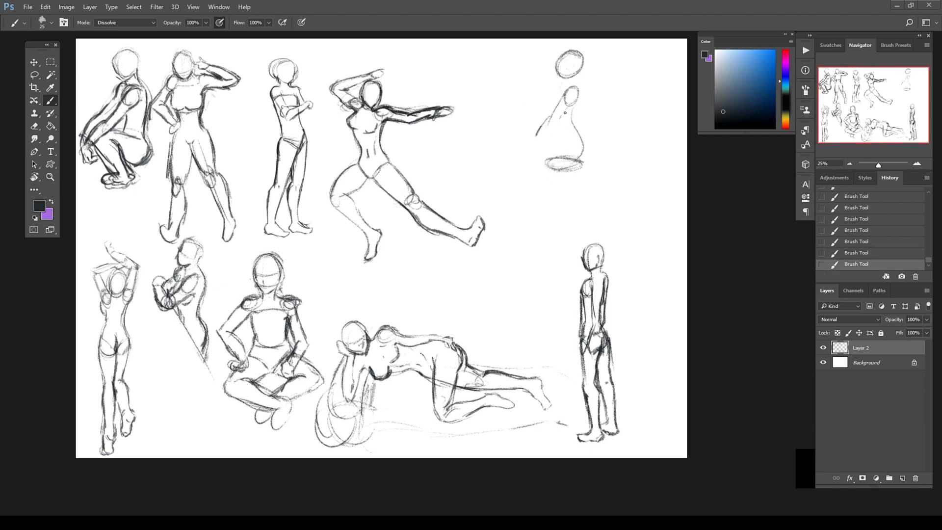
drag(541, 120, 577, 187)
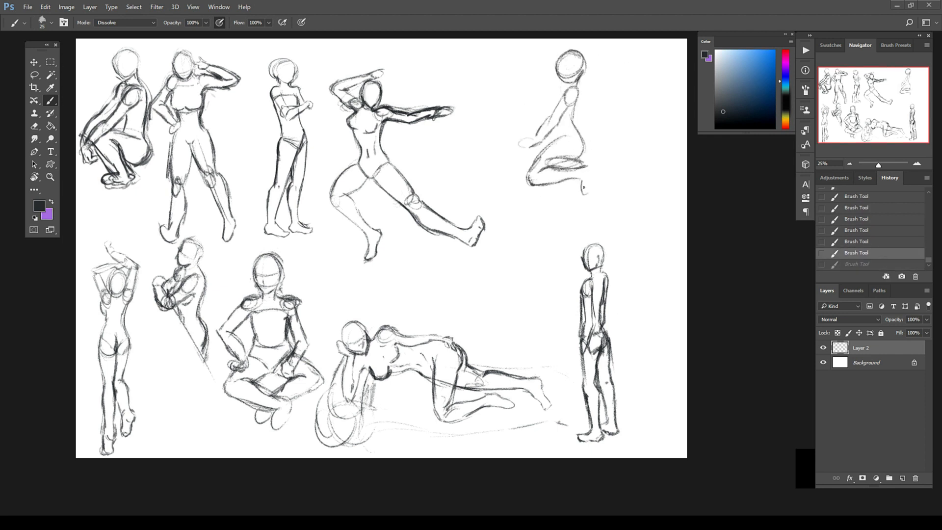